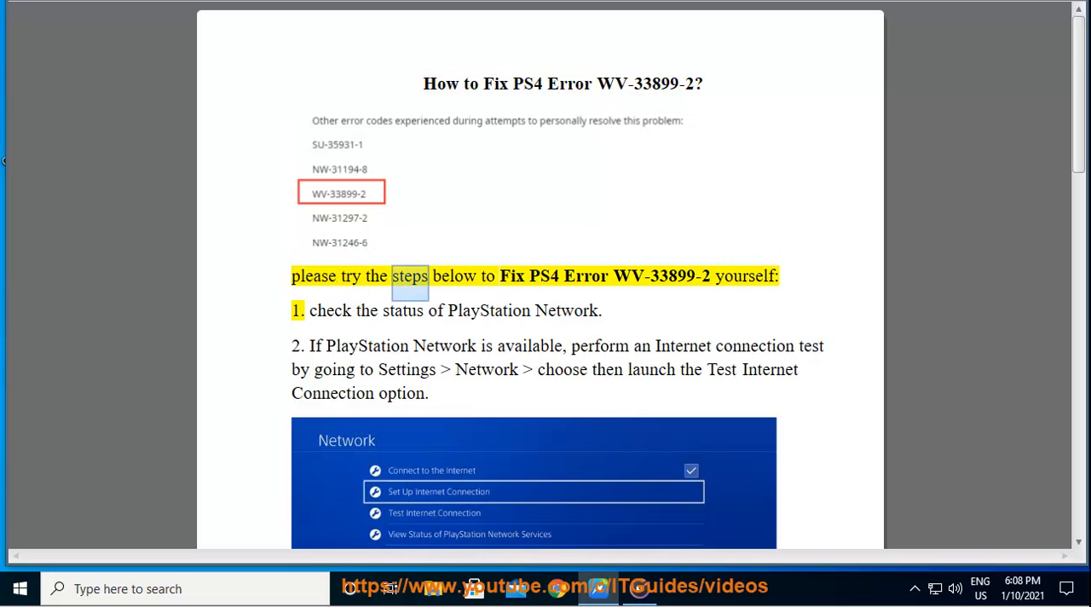
# - Highlight a key word in the guide's first step about checking PSN status
pyautogui.doubleClick(664, 276)
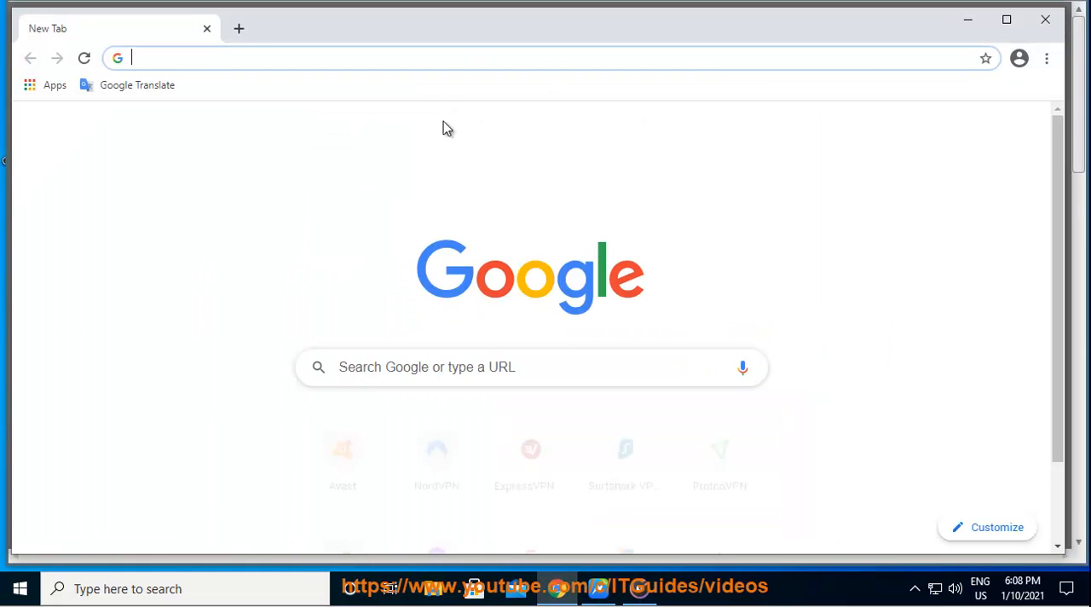
# - Search 'PSN server status', choose UK English region and highlight 'delayed' in the download notice
pyautogui.write('PSn server status')
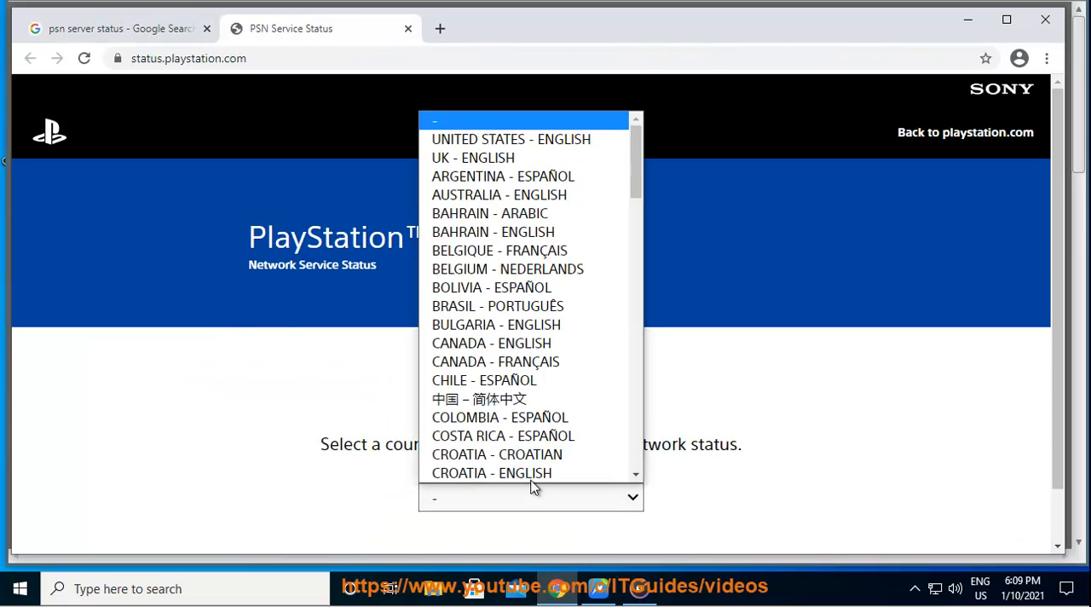
pyautogui.click(470, 157)
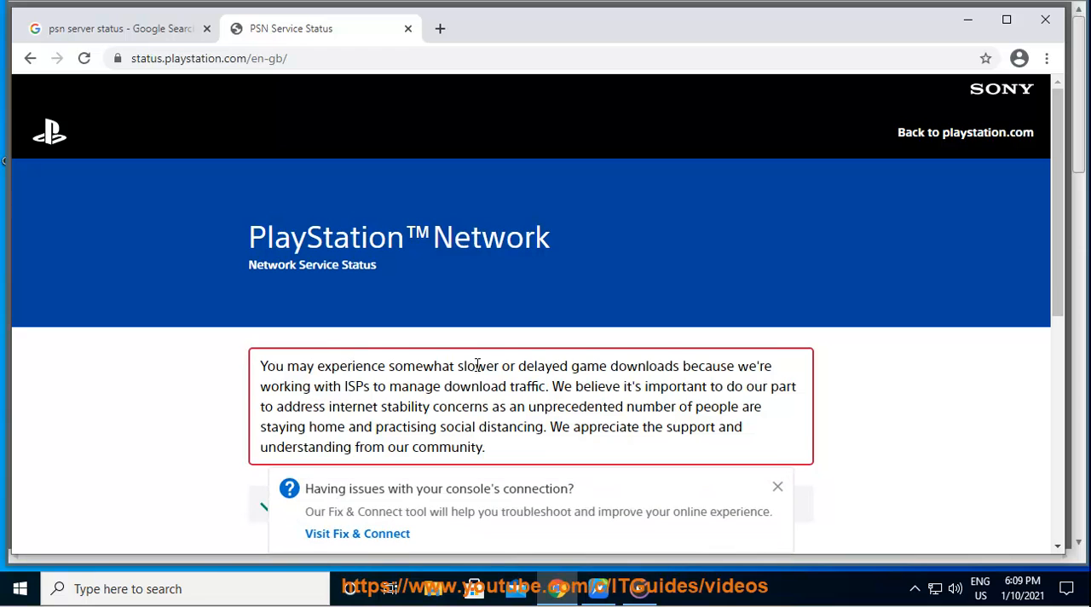
pyautogui.doubleClick(542, 365)
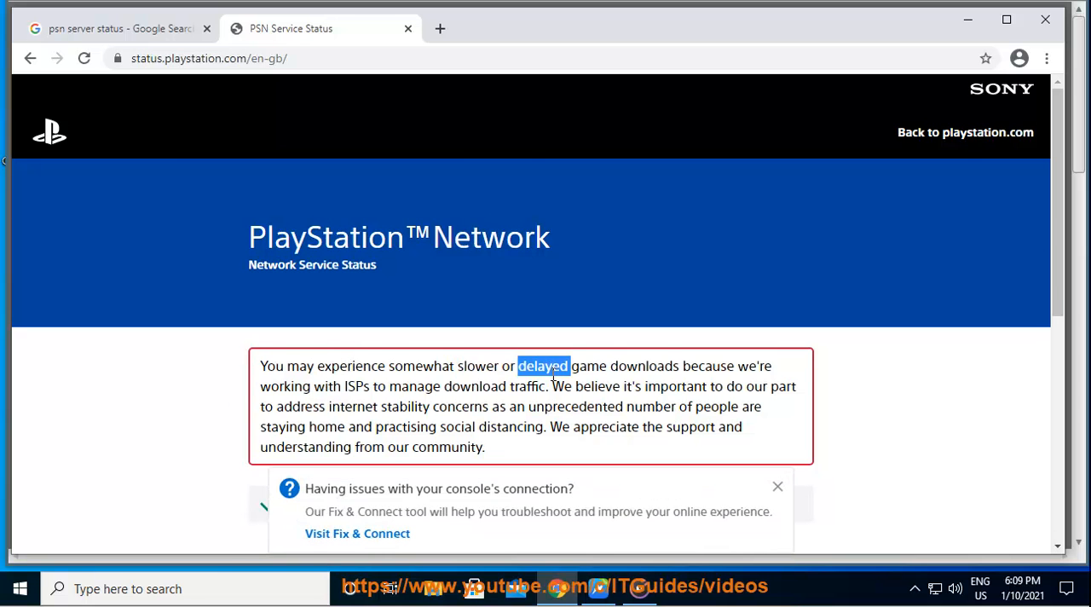
pyautogui.scroll(-3)
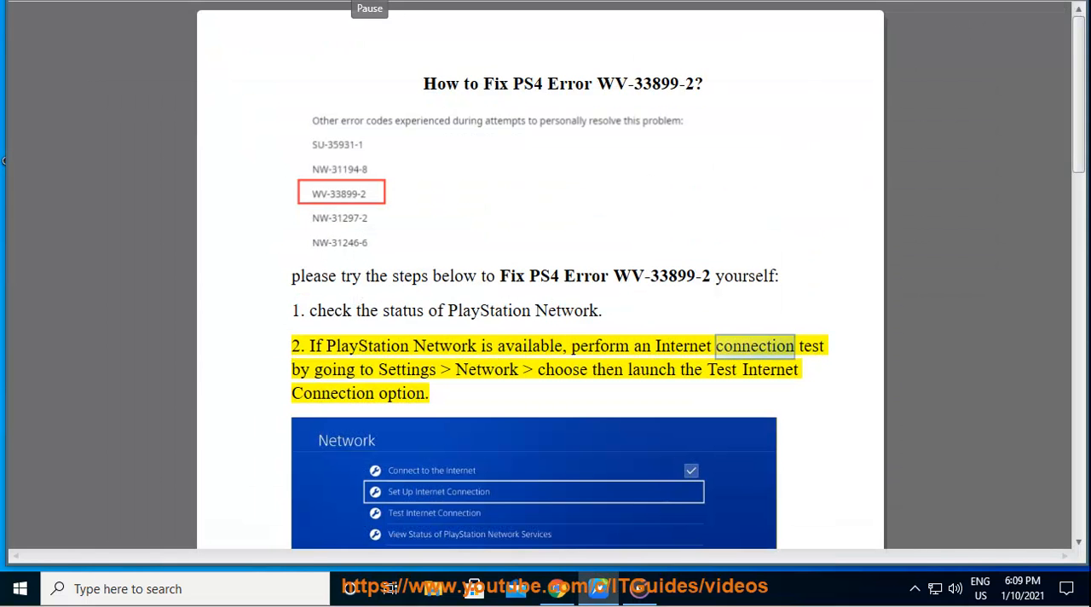
# - Read guide steps two and three, then start a fresh tab for the next search
pyautogui.scroll(-3)
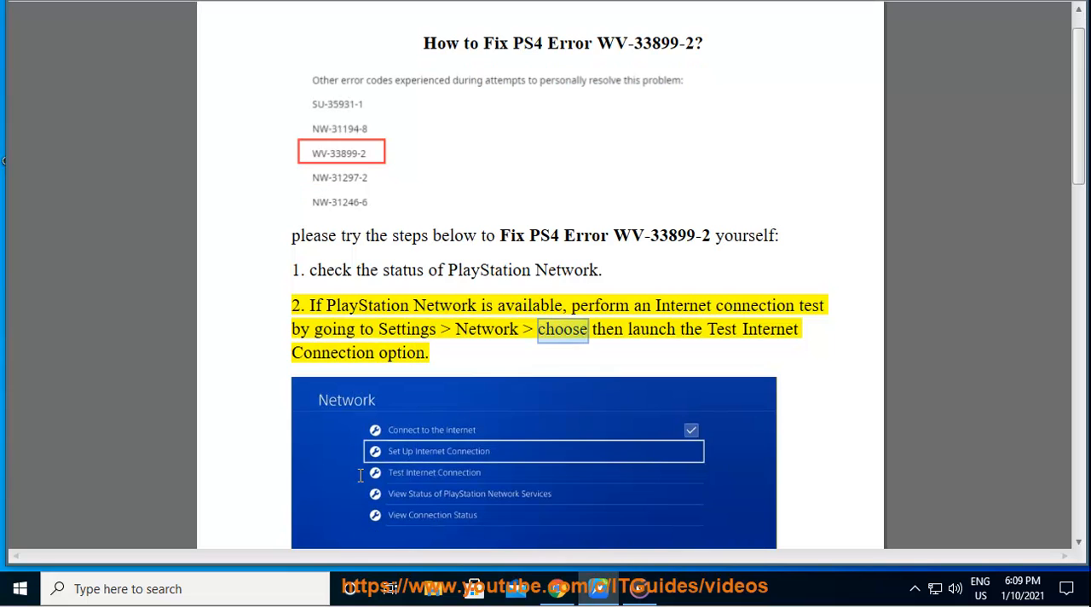
pyautogui.scroll(-3)
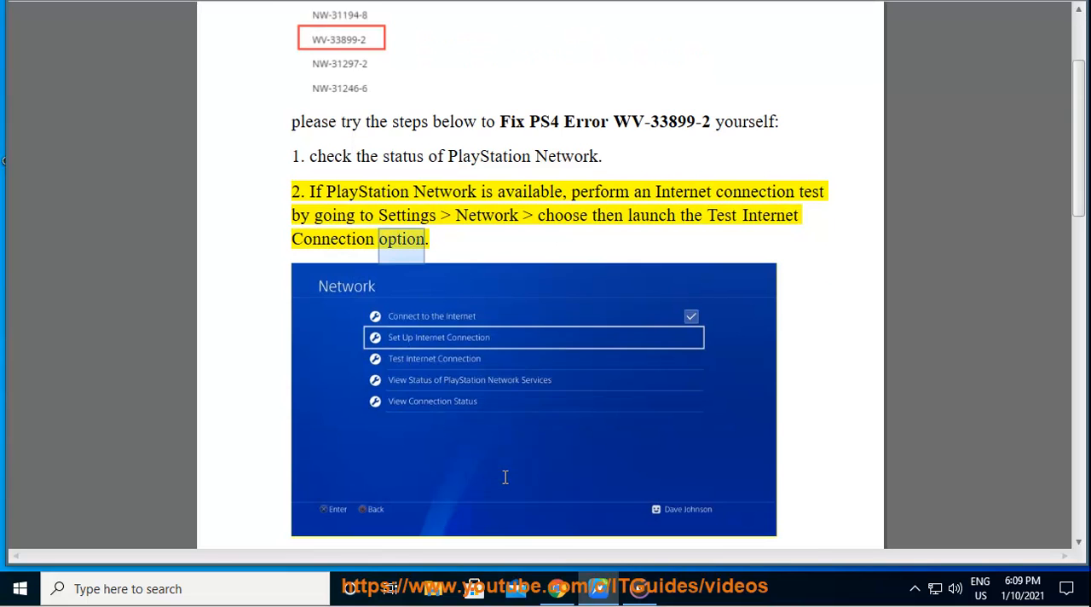
pyautogui.scroll(-3)
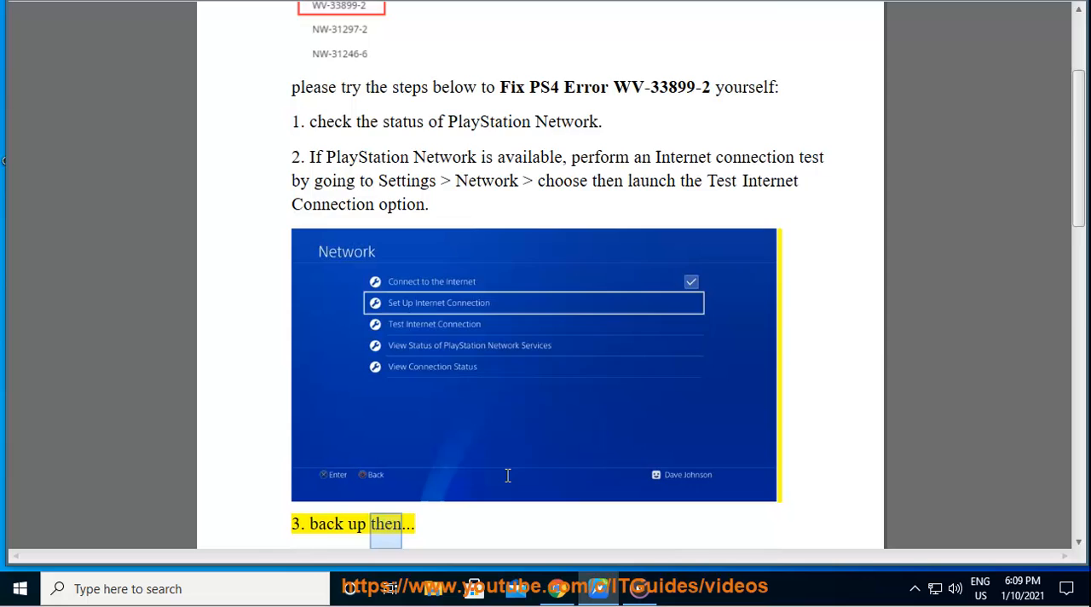
pyautogui.scroll(-3)
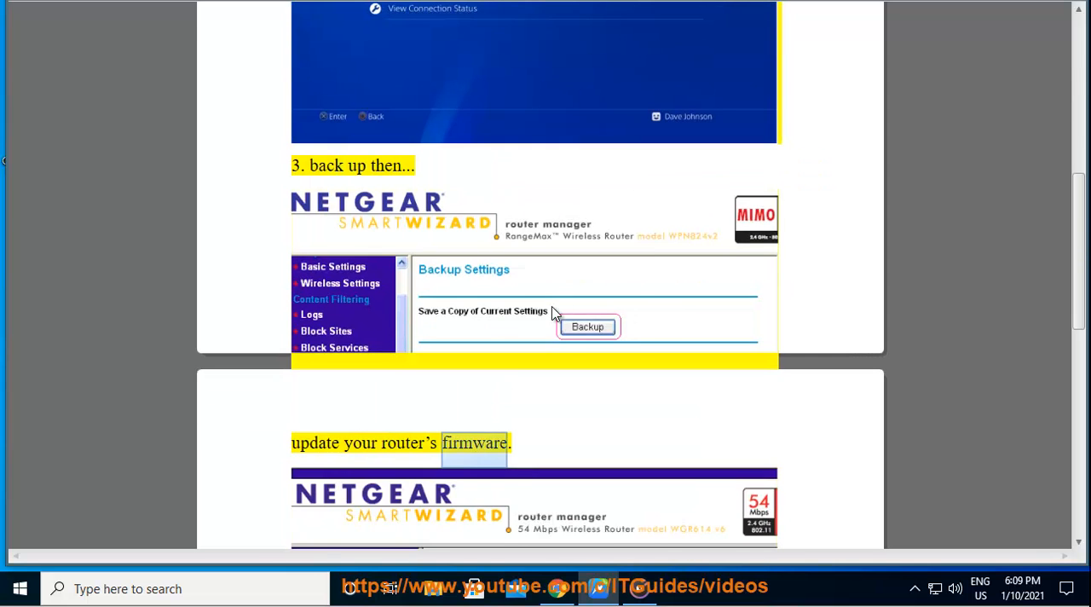
pyautogui.scroll(-3)
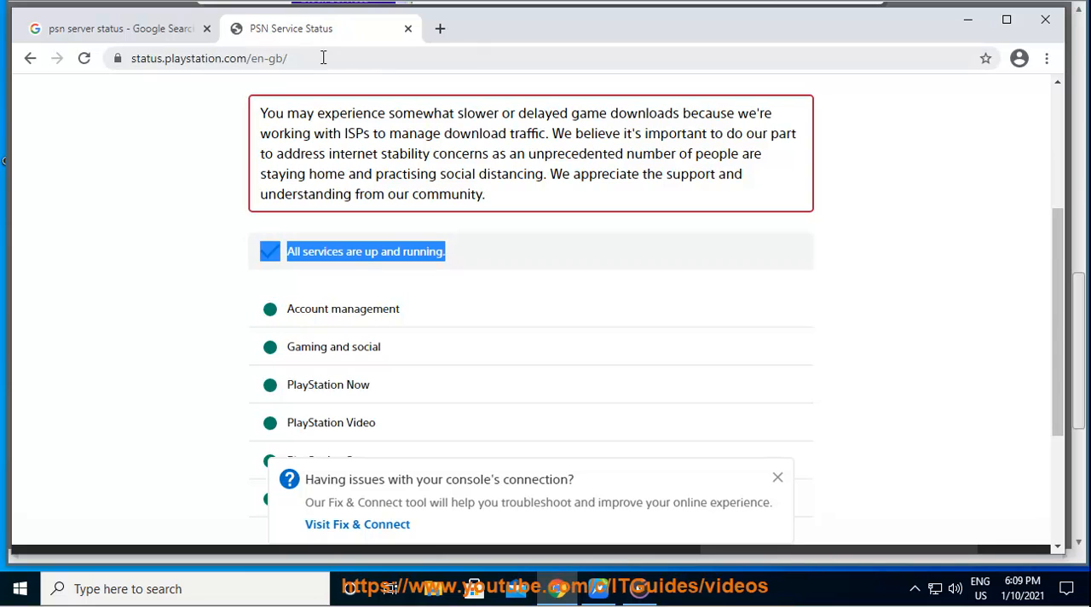
pyautogui.click(439, 28)
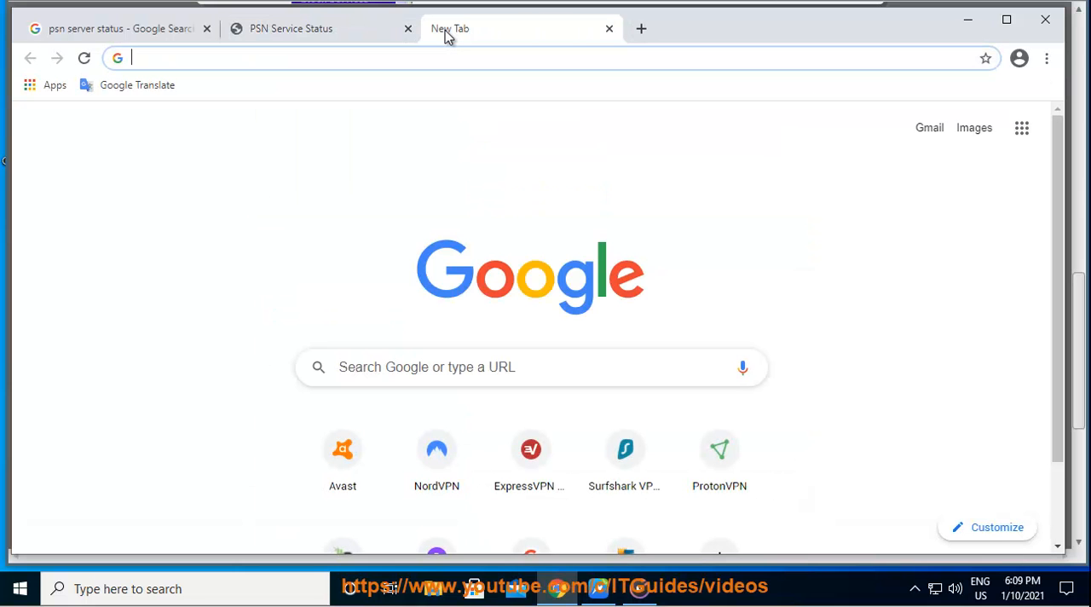
# - Search Google for 'backup tp link router settings'
pyautogui.write('BACKUP')
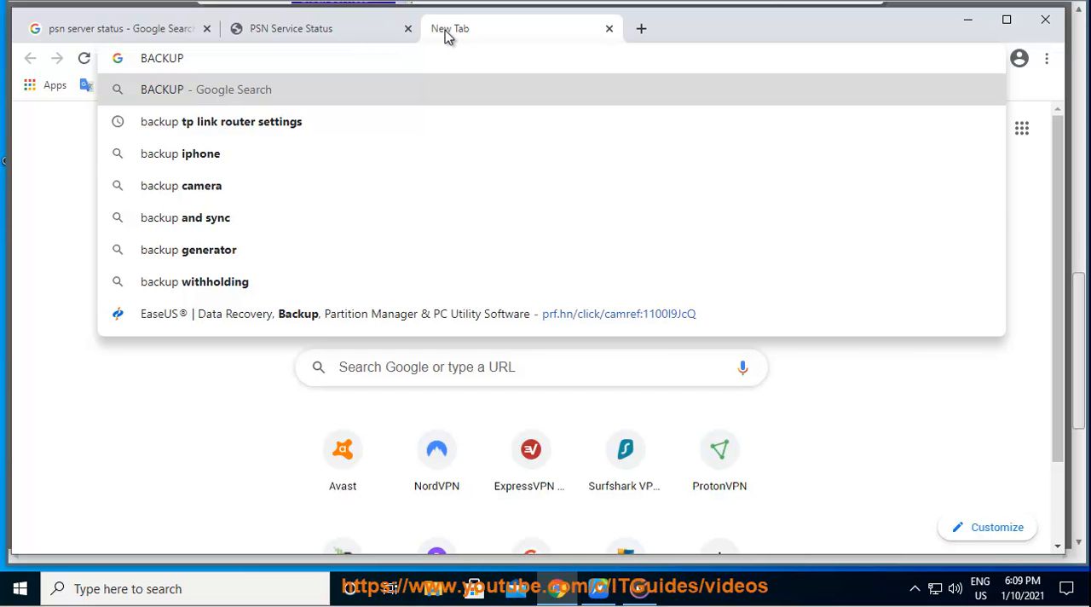
pyautogui.click(220, 121)
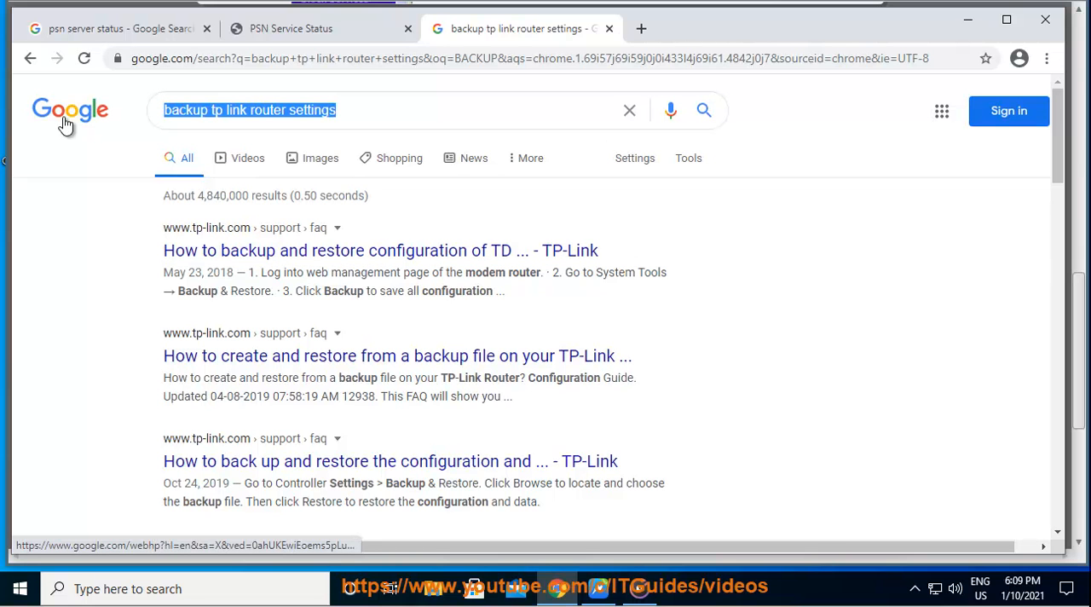
# - Search 'ROUTER BRANDS' and pick out a router model from the results
pyautogui.write('ROUTER')
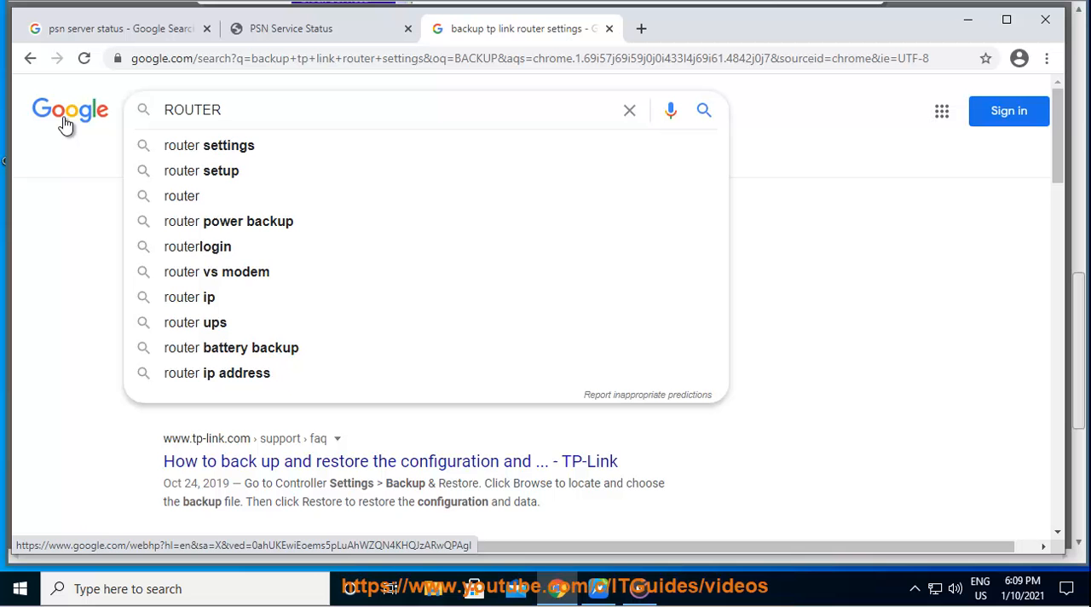
pyautogui.write('BRAND')
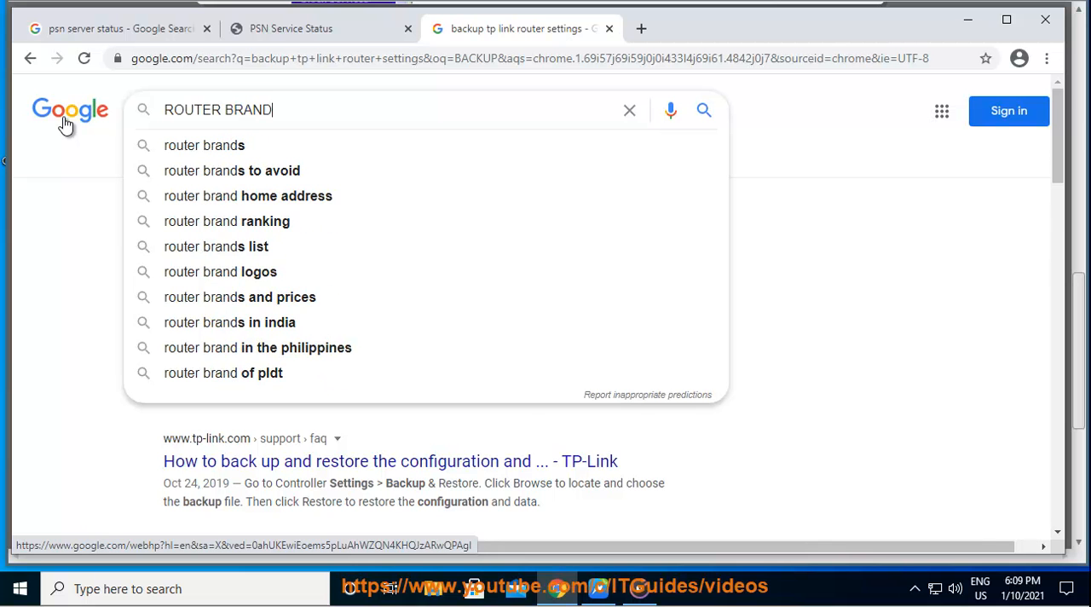
pyautogui.press('Enter')
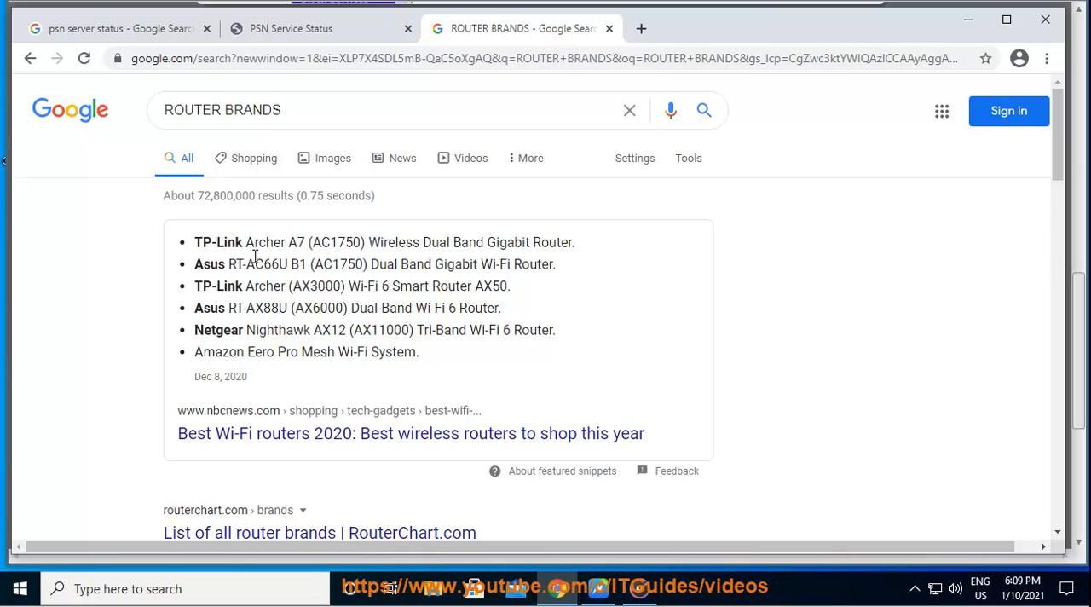
pyautogui.doubleClick(218, 242)
pyautogui.write('AC1750 SETTINGS')
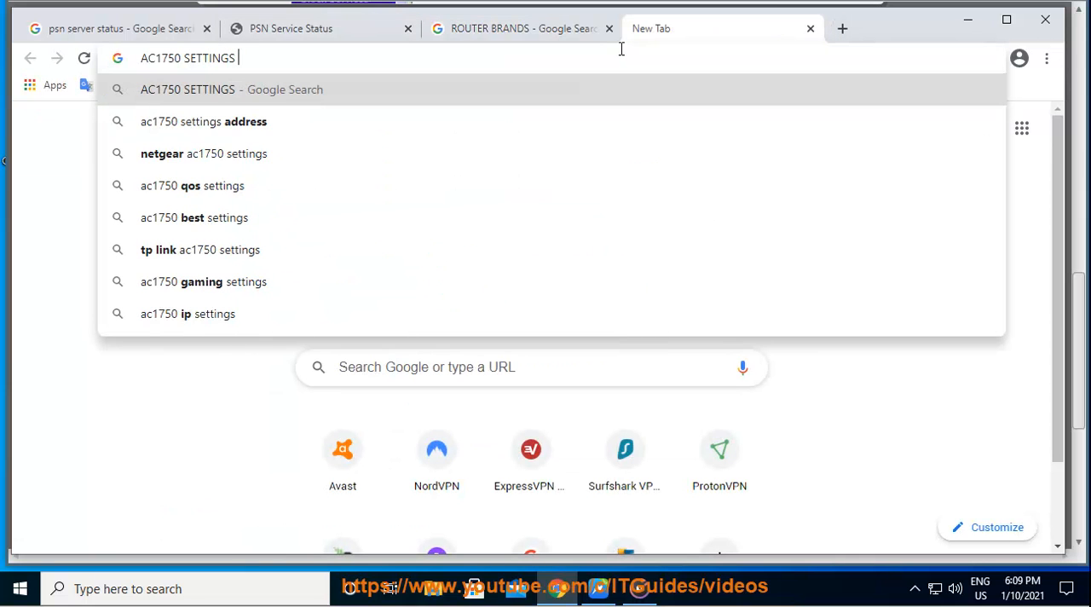
# - Search 'AC1750 SETTINGS UPDATE' and point out TP-Link's Archer C7 download result
pyautogui.write('BACK')
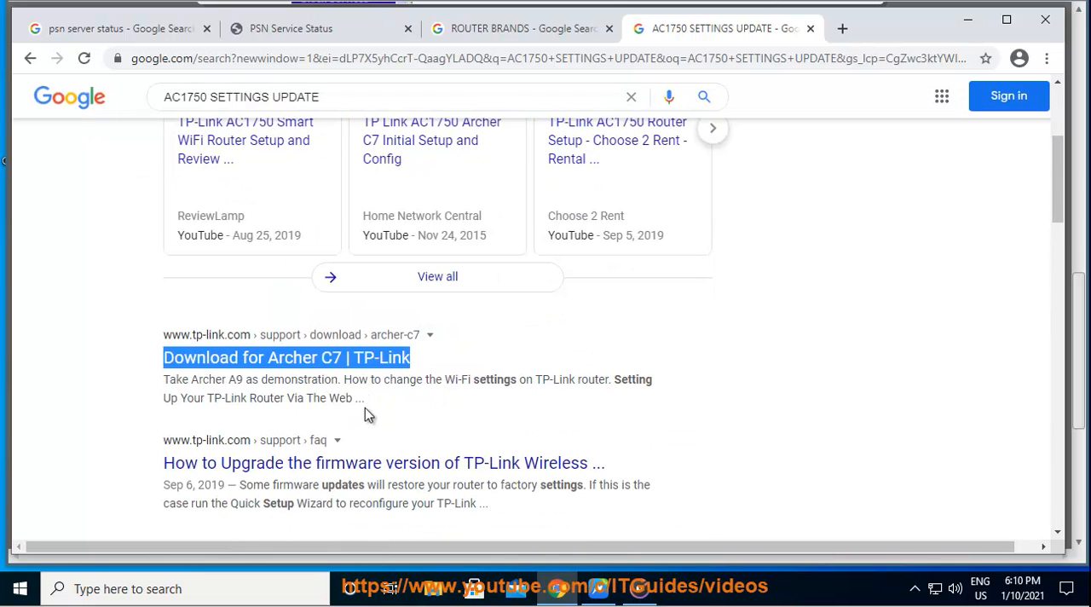
pyautogui.click(522, 27)
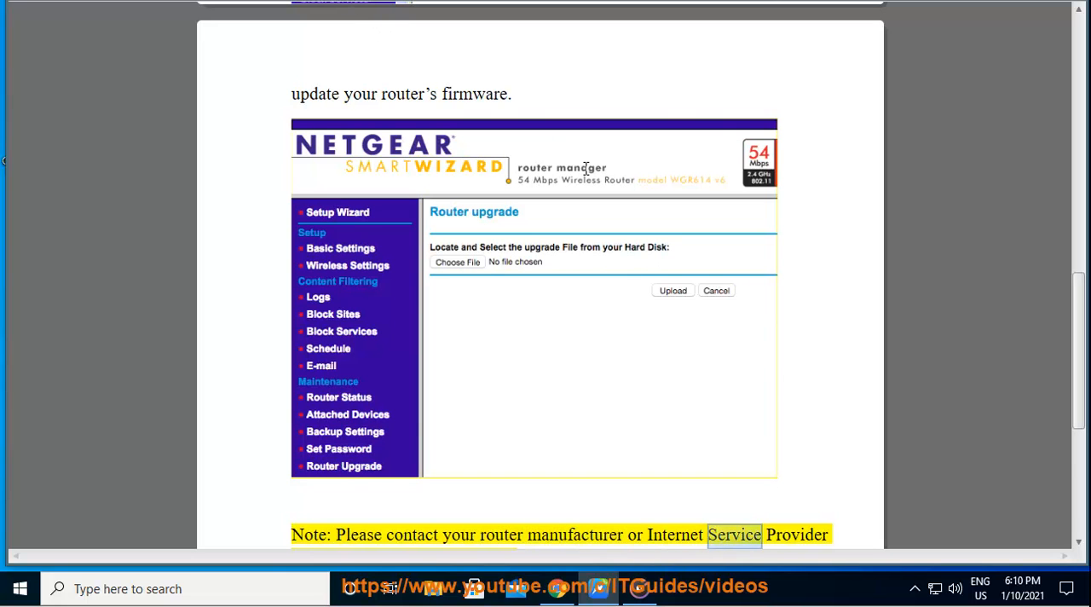
# - Read the guide's firmware update step, ISP note and unused-devices advice
pyautogui.scroll(-3)
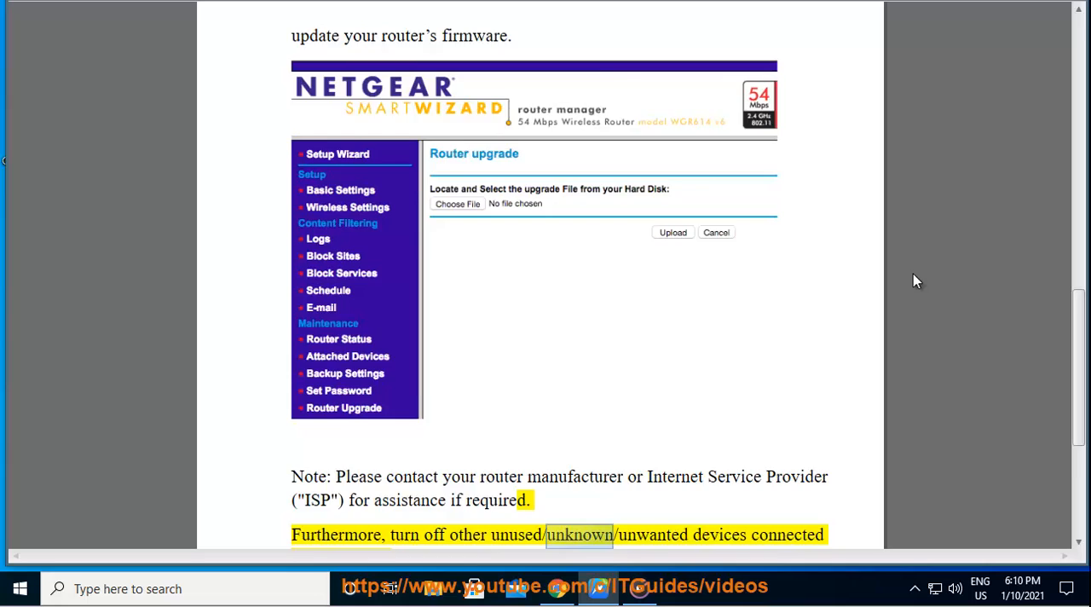
pyautogui.scroll(-3)
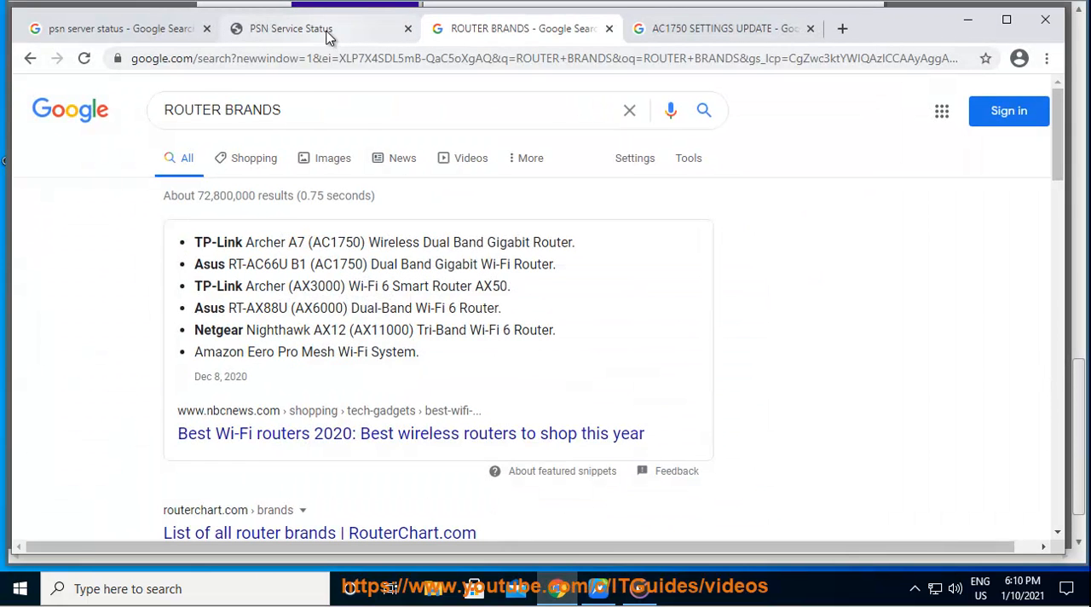
# - Revisit the PSN status page showing all services running and start another blank tab
pyautogui.click(321, 27)
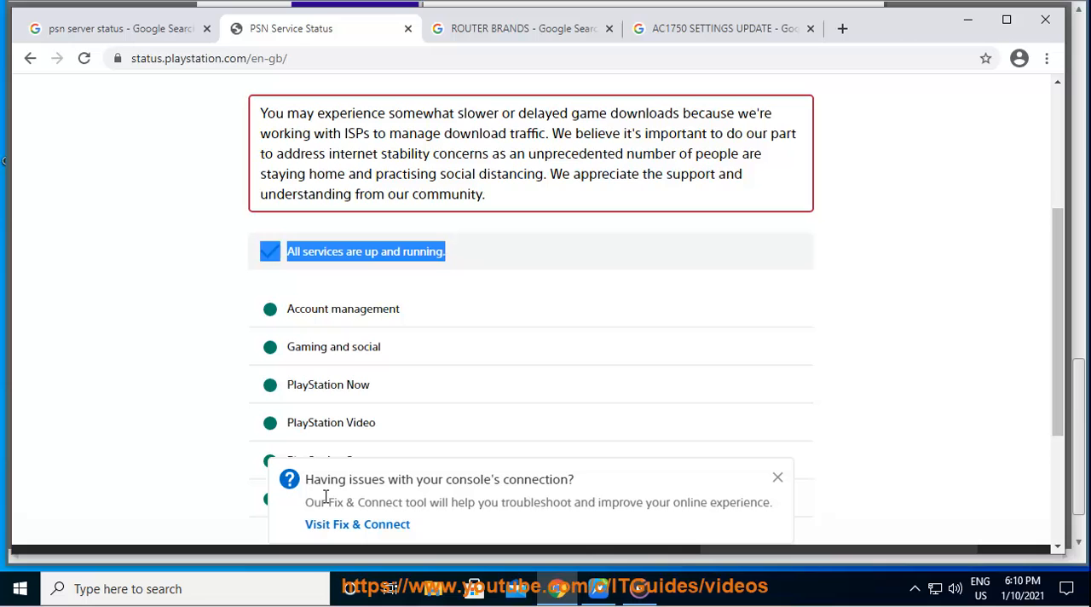
pyautogui.click(358, 523)
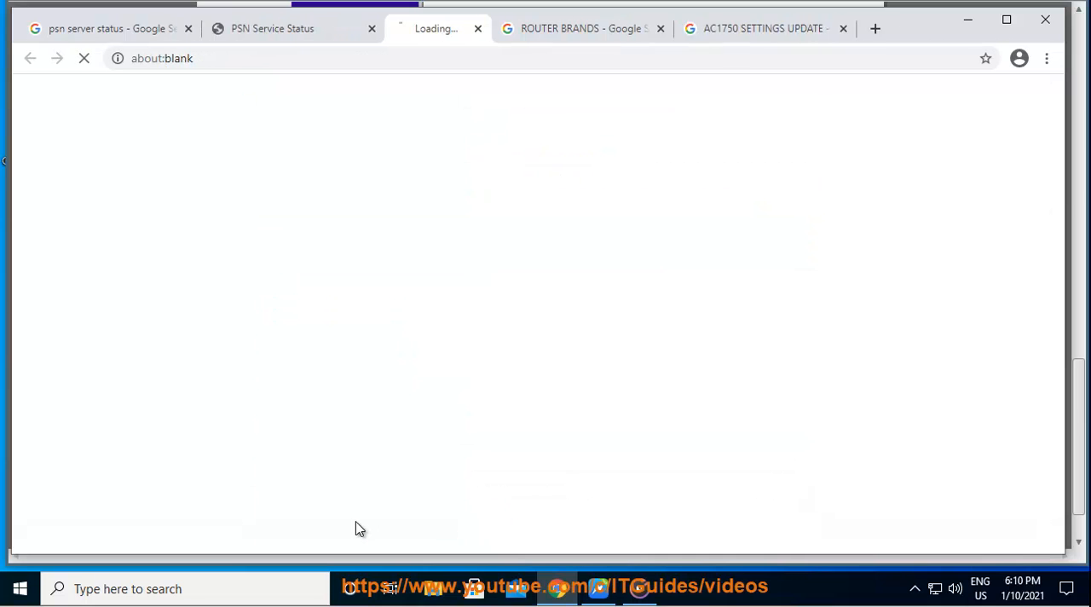